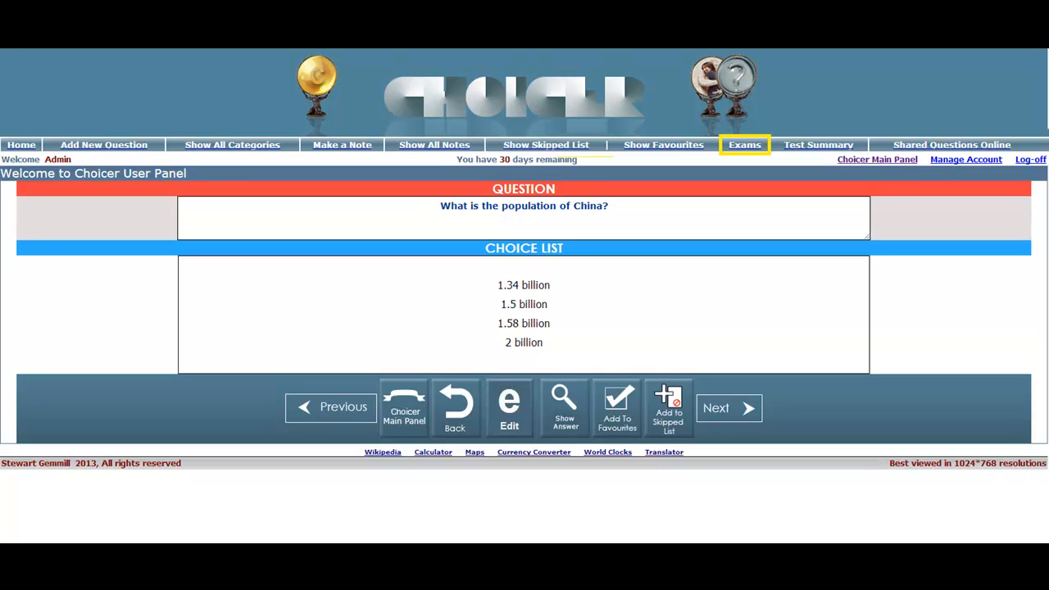
# Show the Exams archive list with past tests, last result 0% and overall rating 64%.
pyautogui.click(744, 144)
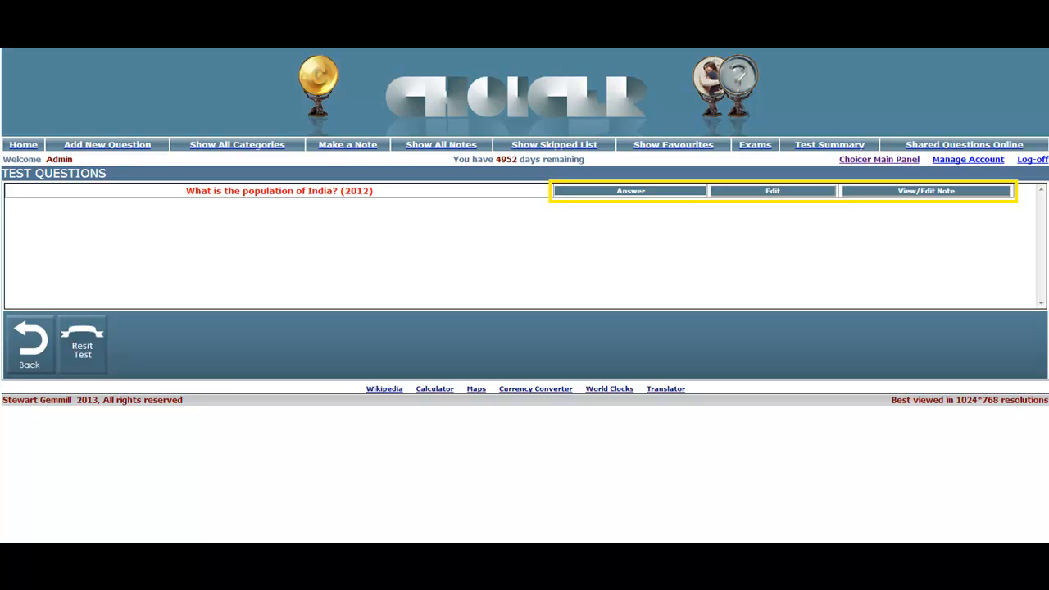
pyautogui.click(754, 144)
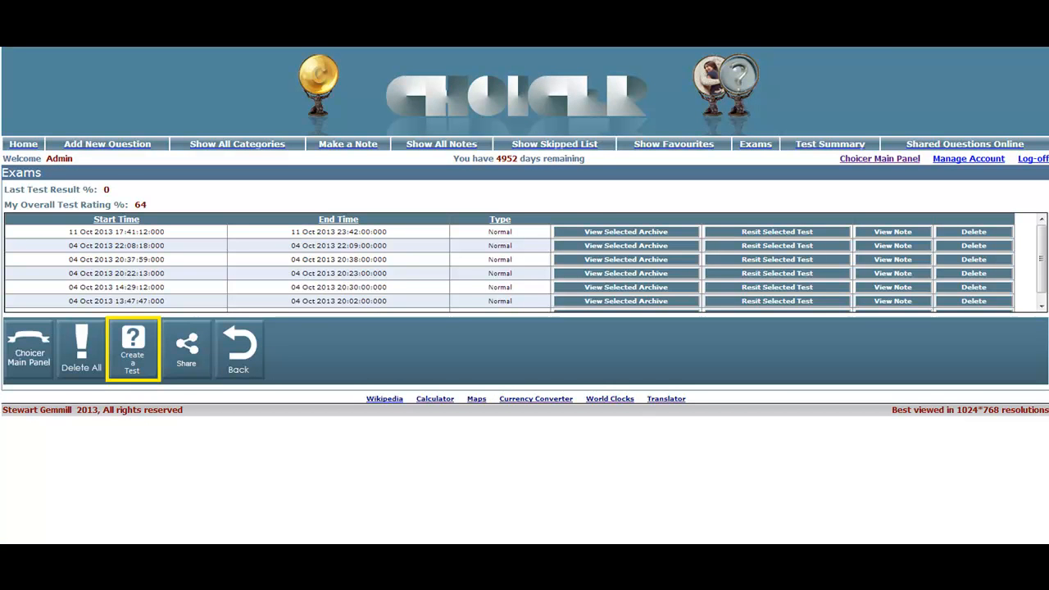
# Create a four-question test with a 10-second per-question limit and begin it.
pyautogui.click(131, 348)
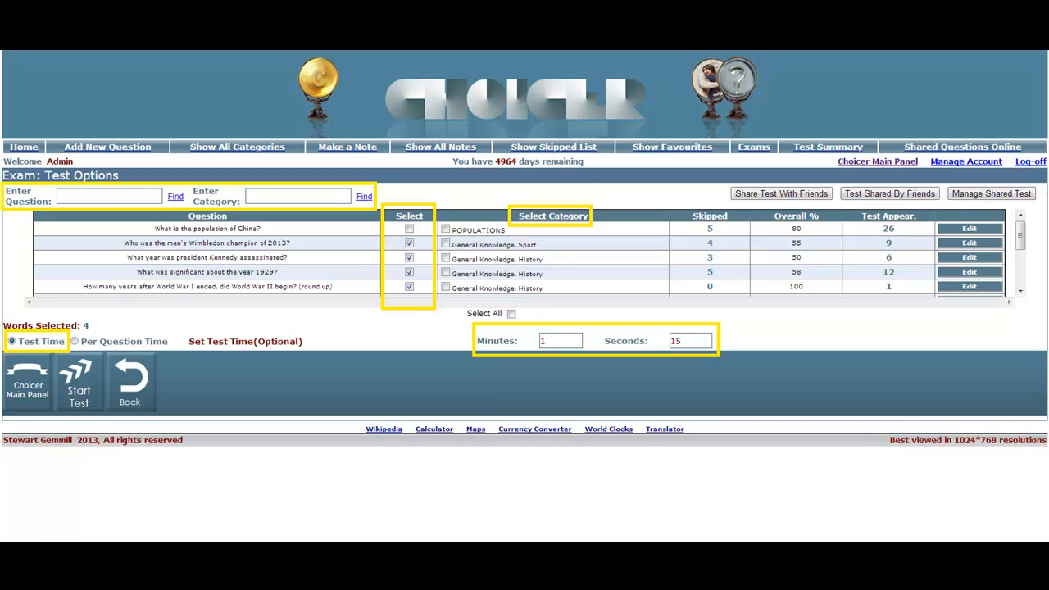
pyautogui.click(74, 335)
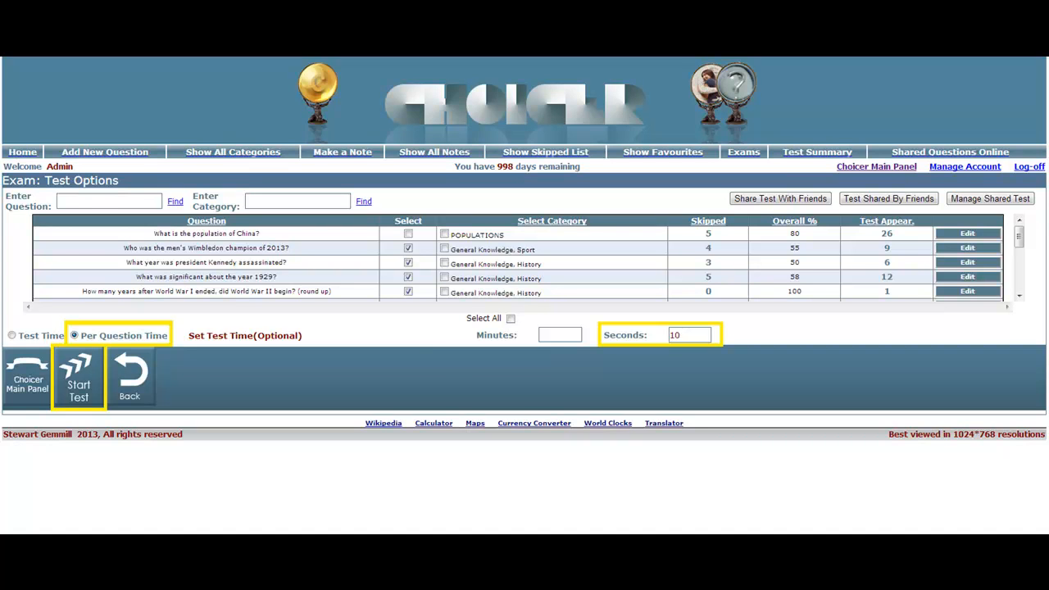
pyautogui.click(78, 377)
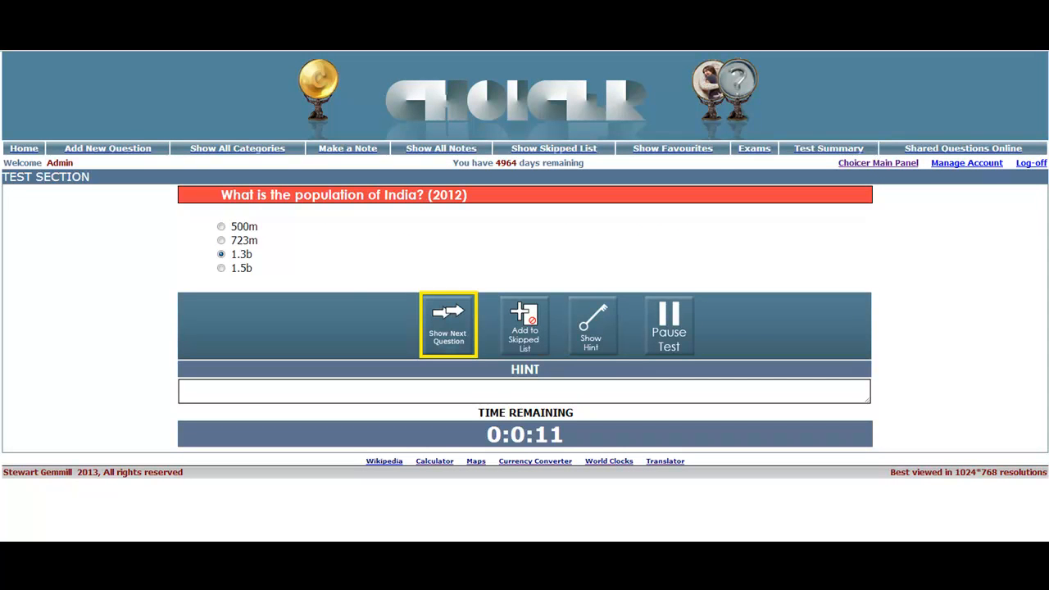
# Answer 1.3b and 1902 for the first two questions, then go back to the Queen Victoria question.
pyautogui.click(448, 325)
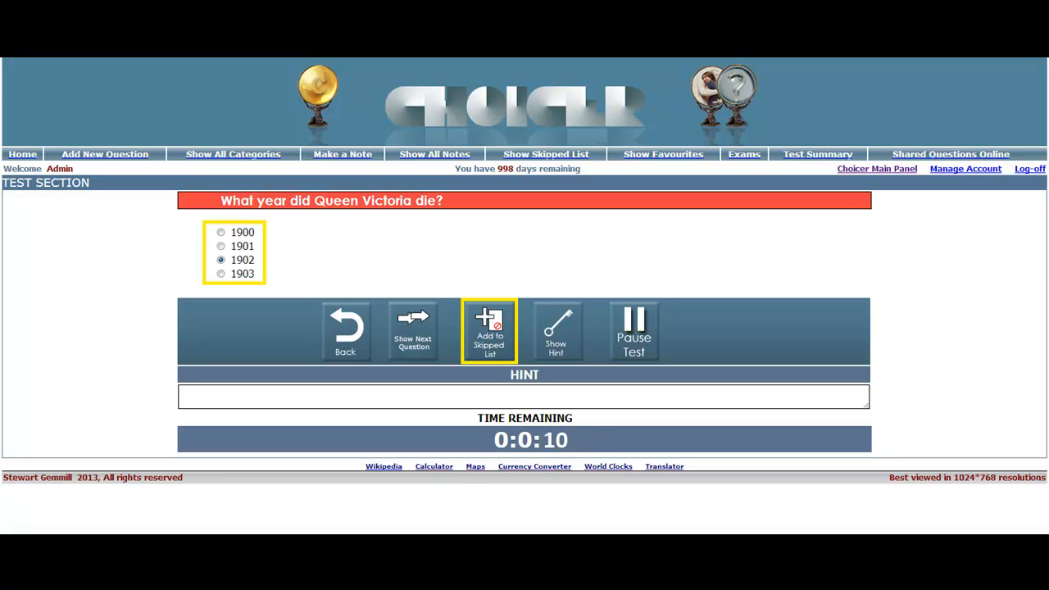
pyautogui.moveTo(632, 331)
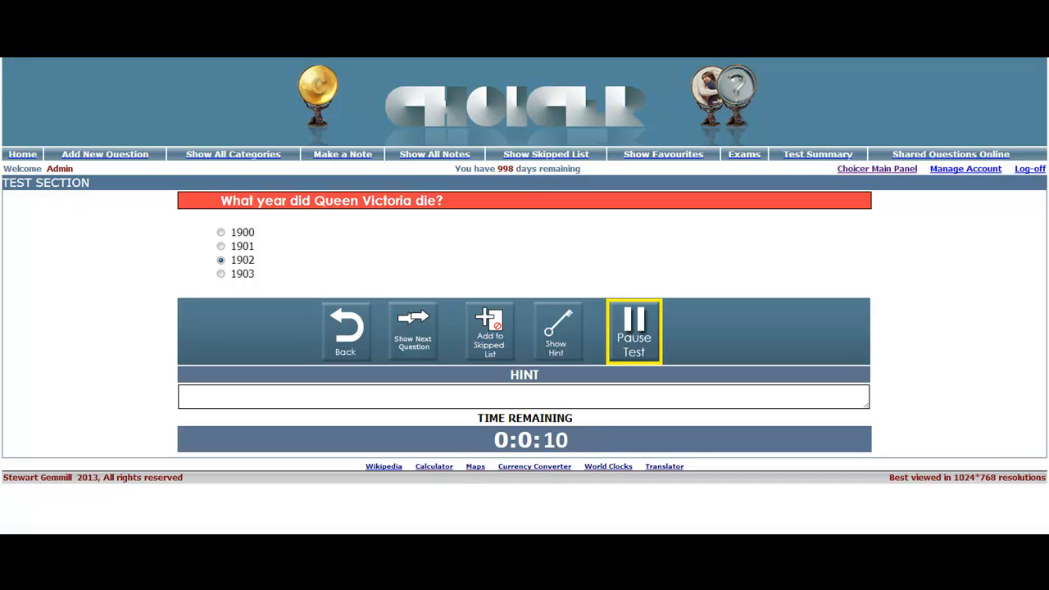
pyautogui.moveTo(633, 331)
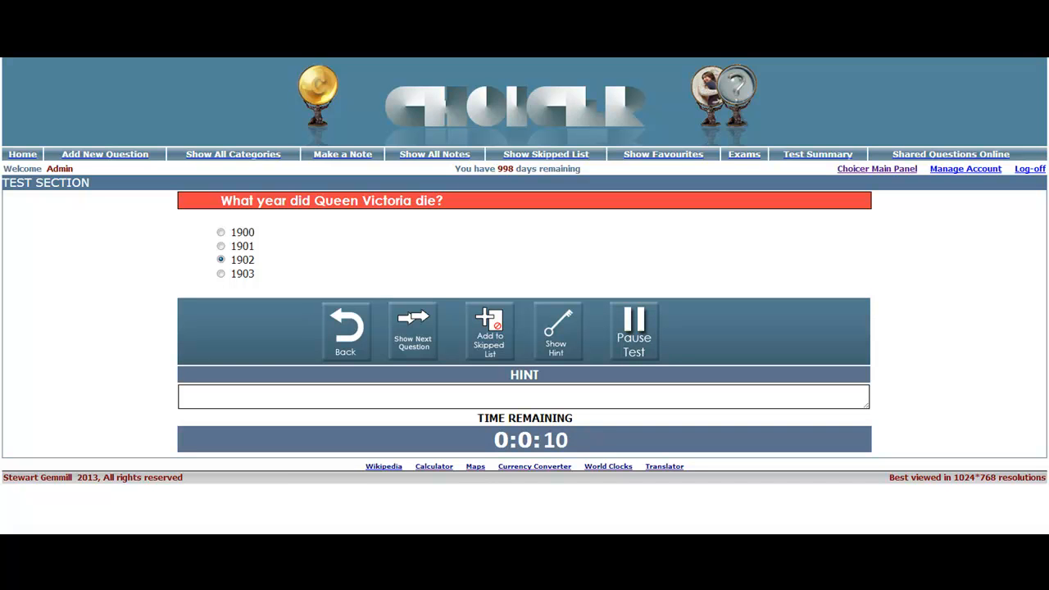
pyautogui.moveTo(413, 331)
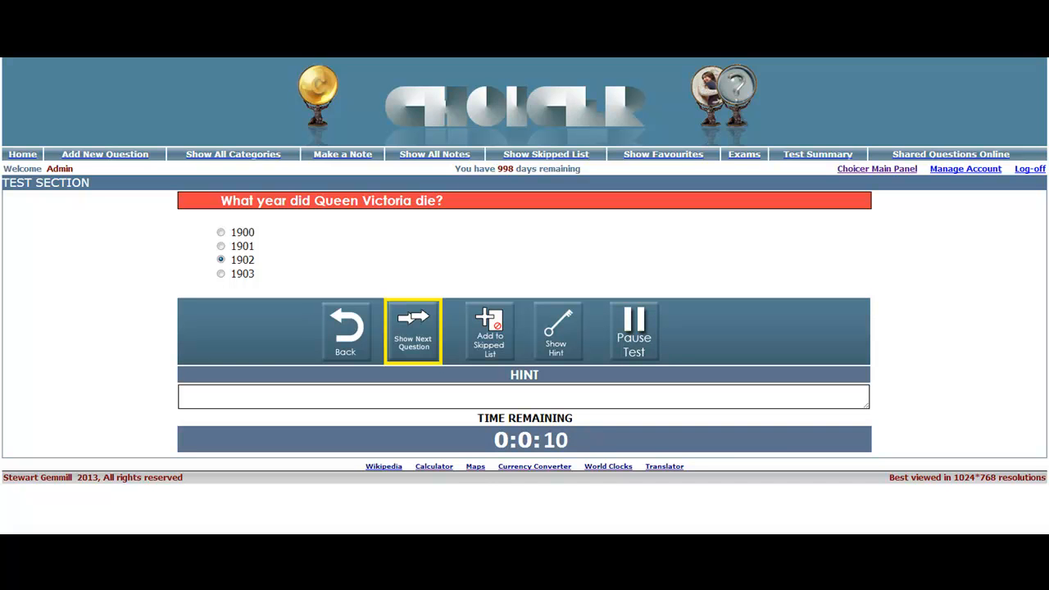
pyautogui.click(413, 332)
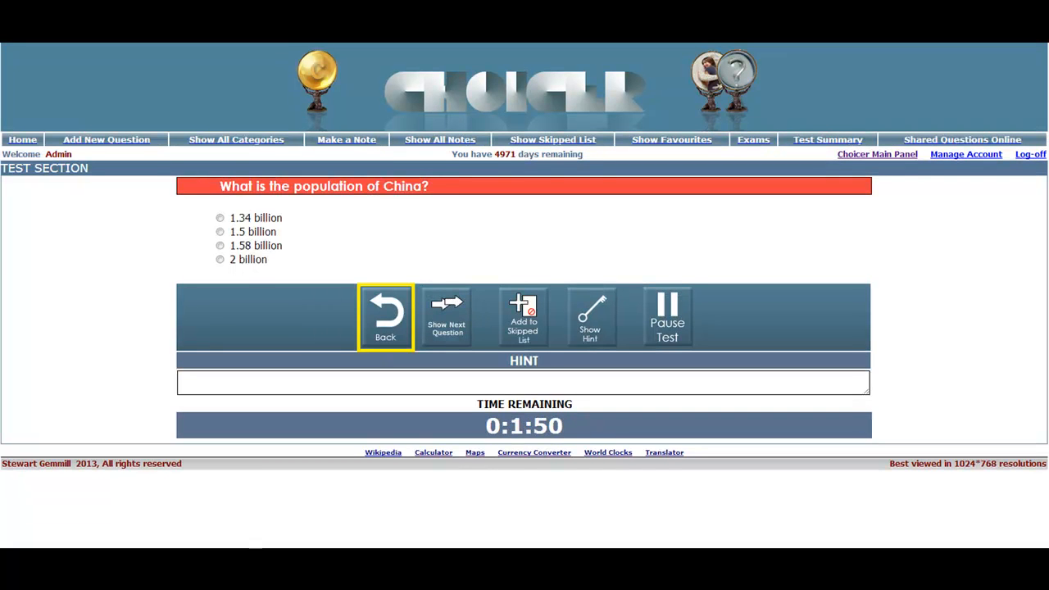
pyautogui.click(446, 318)
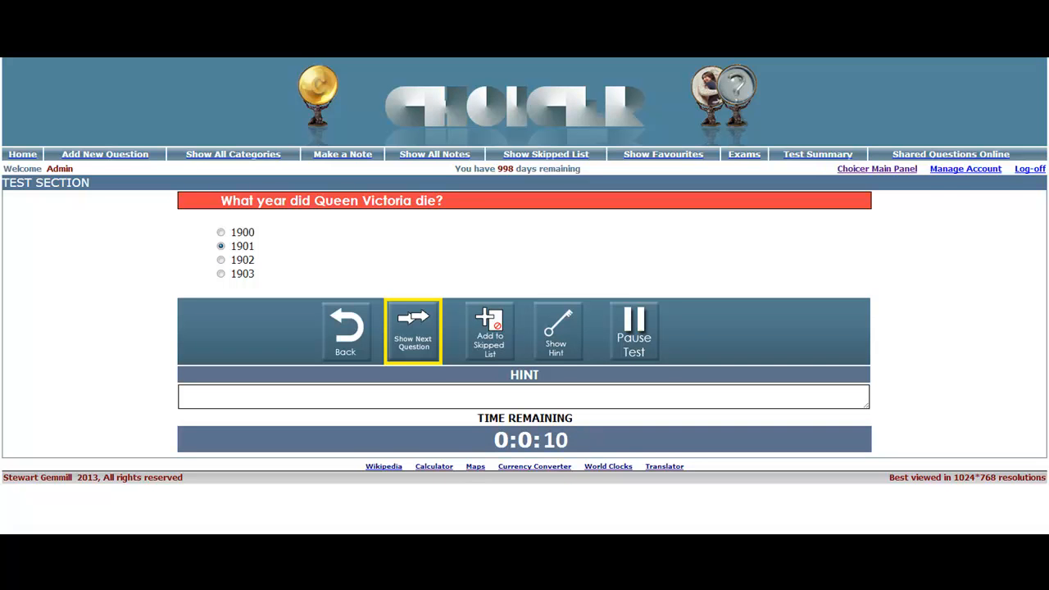
# Submit 1901 for Queen Victoria and finish, scoring 1 of 3 correct (33.33%).
pyautogui.click(414, 331)
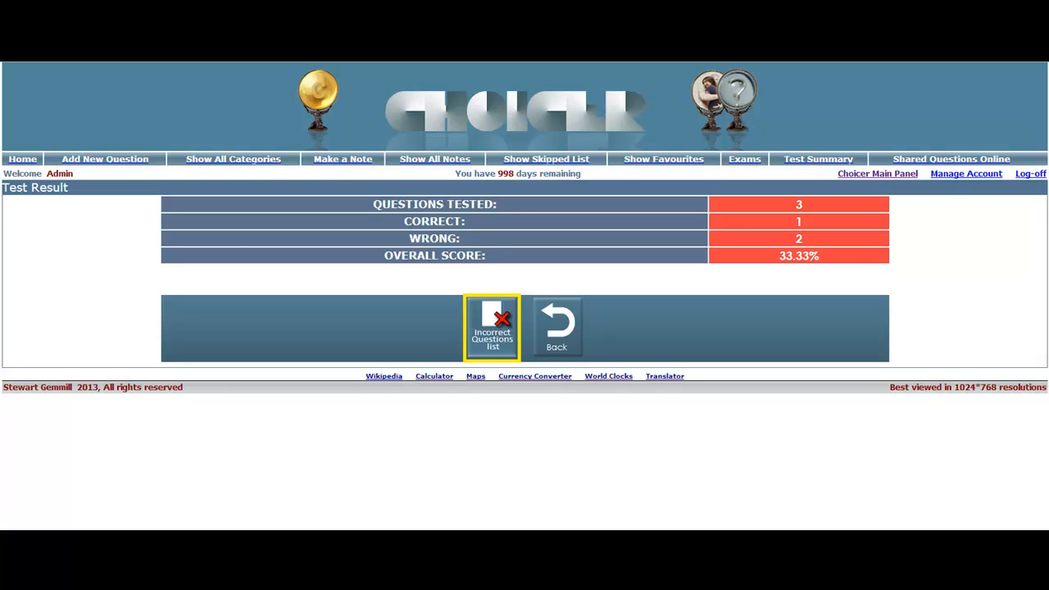
# View the incorrect-questions list containing the Queen Victoria question.
pyautogui.click(492, 328)
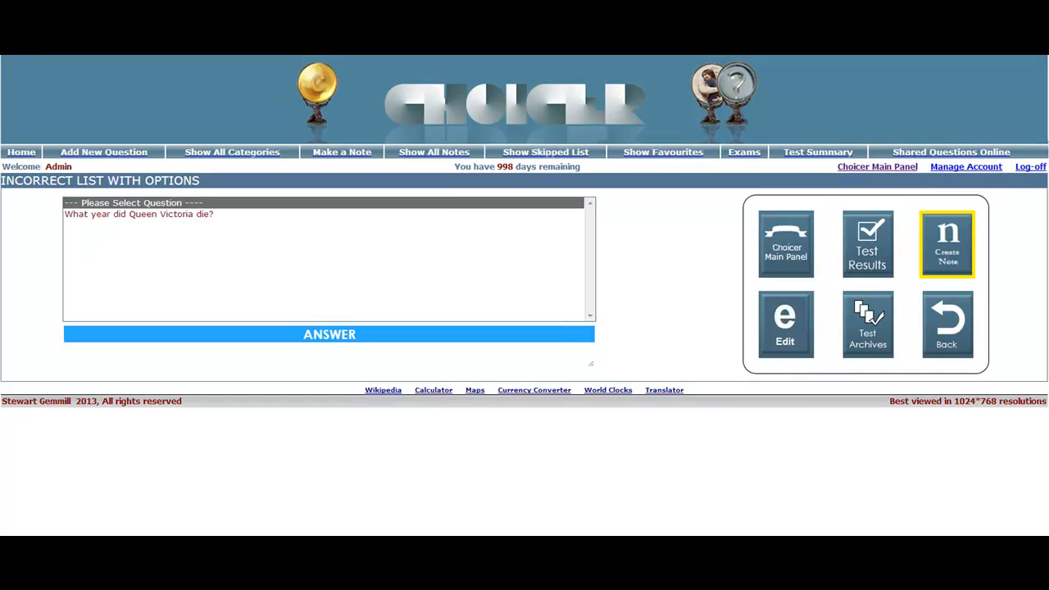
# Write and save the note 'Note about Queen Victoria's death' linking 1901 to a grandmother's birth year.
pyautogui.click(948, 244)
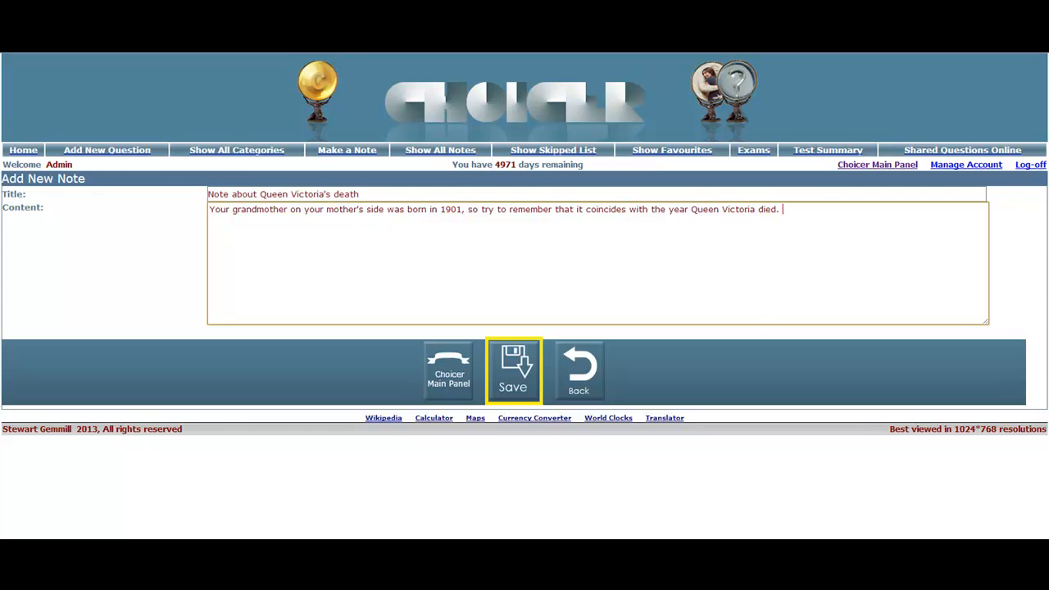
pyautogui.click(514, 370)
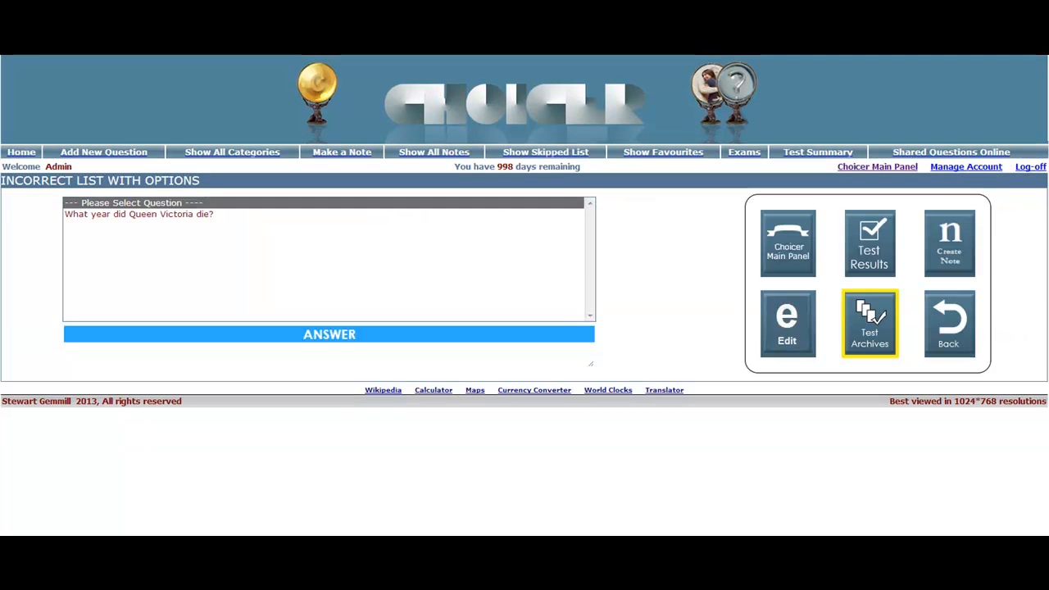
# Return from the Incorrect List options to the 33.33% test result summary.
pyautogui.click(868, 321)
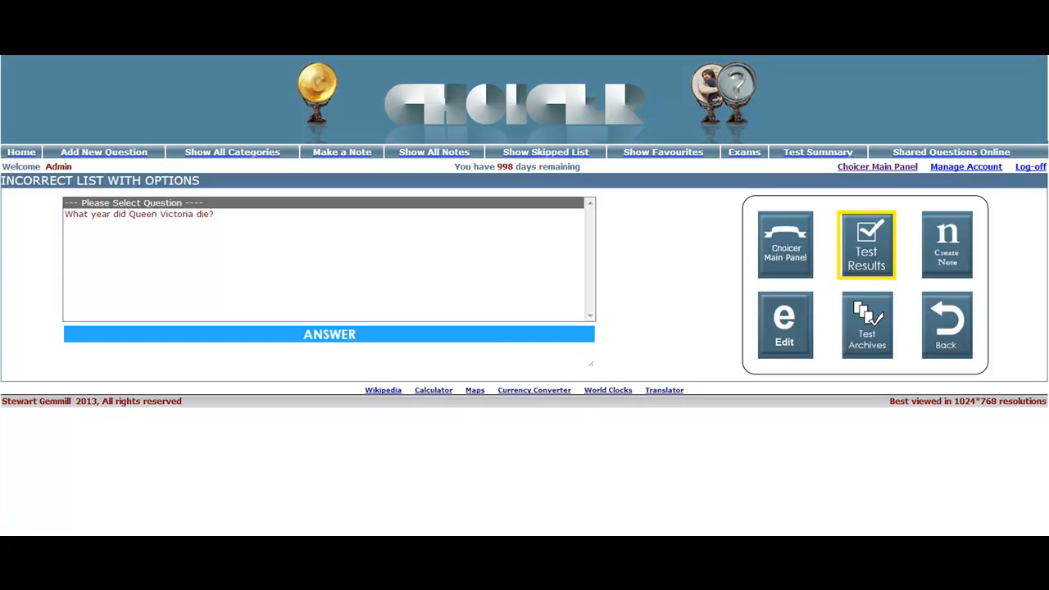
pyautogui.click(865, 244)
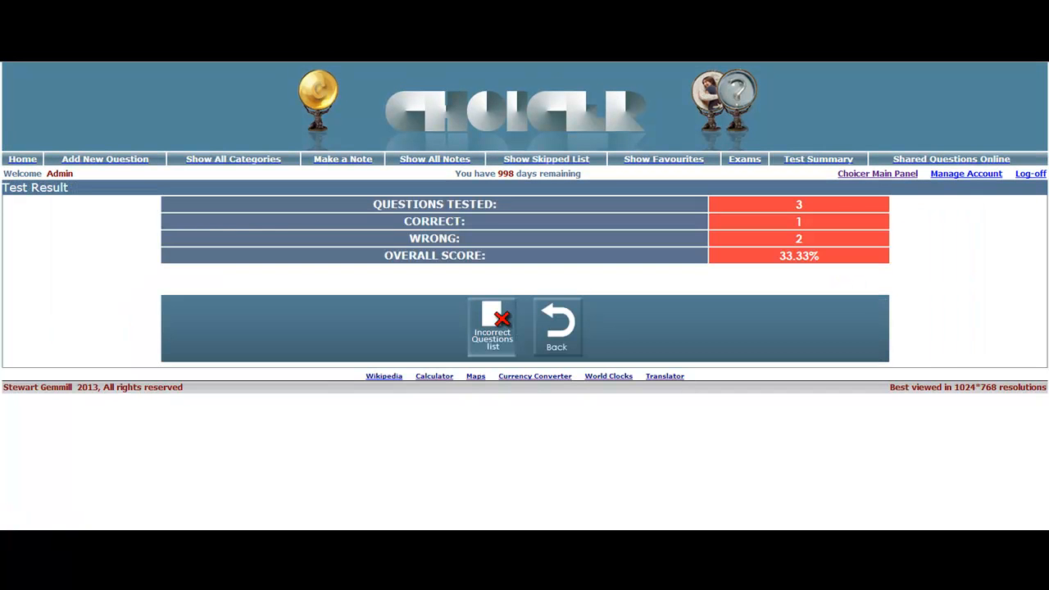